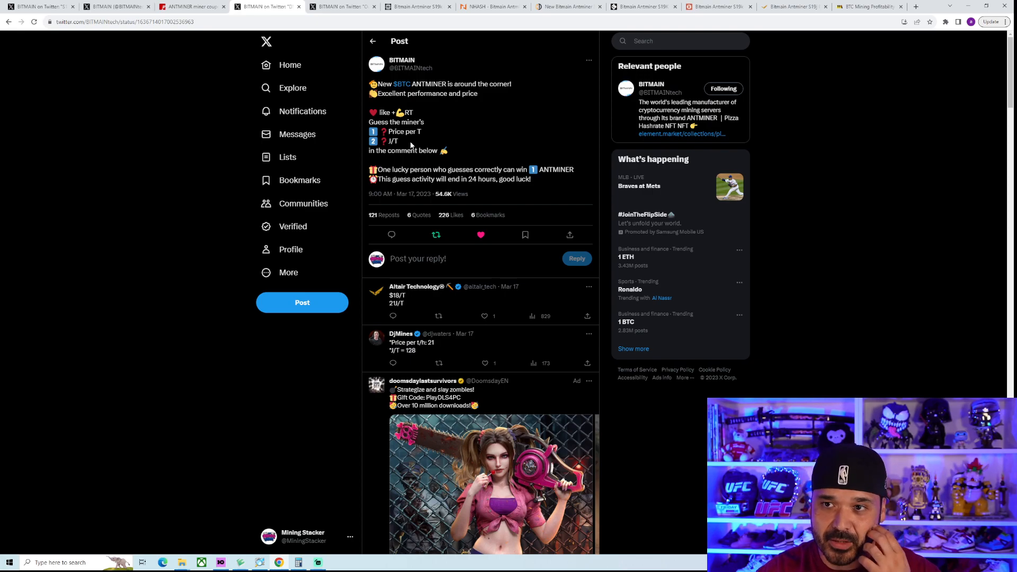
Switch to Bitmain's April post announcing the new BTC Antminer reveal this week.
{"action": "left_click", "coordinate": [343, 7]}
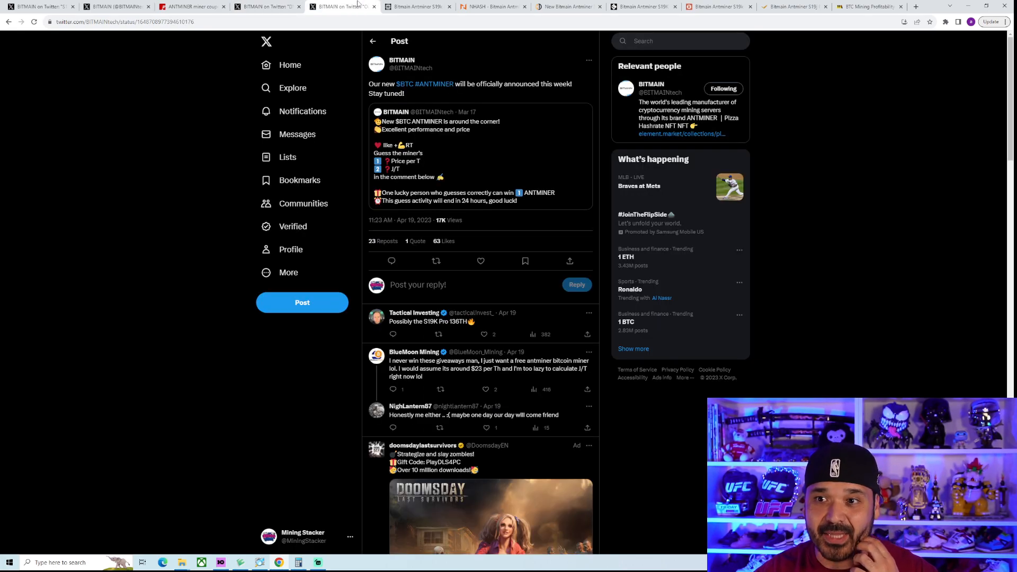
{"action": "mouse_move", "coordinate": [418, 94]}
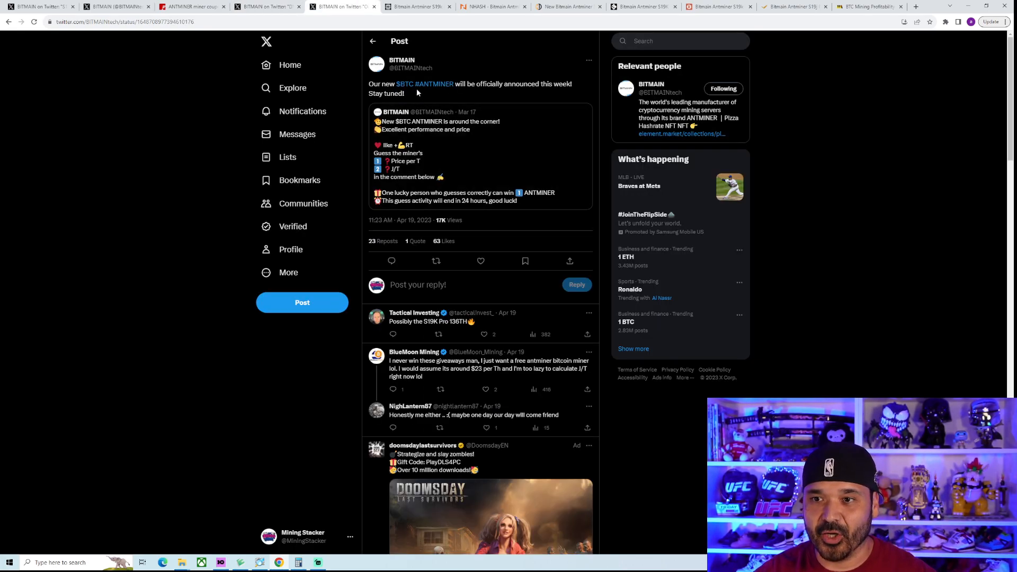
{"action": "mouse_move", "coordinate": [541, 97]}
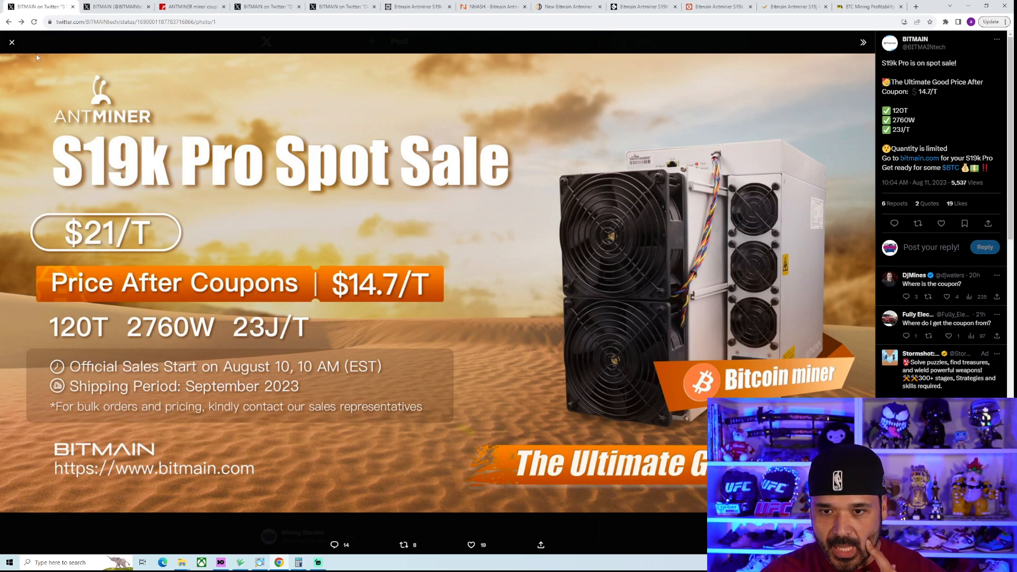
{"action": "mouse_move", "coordinate": [11, 41]}
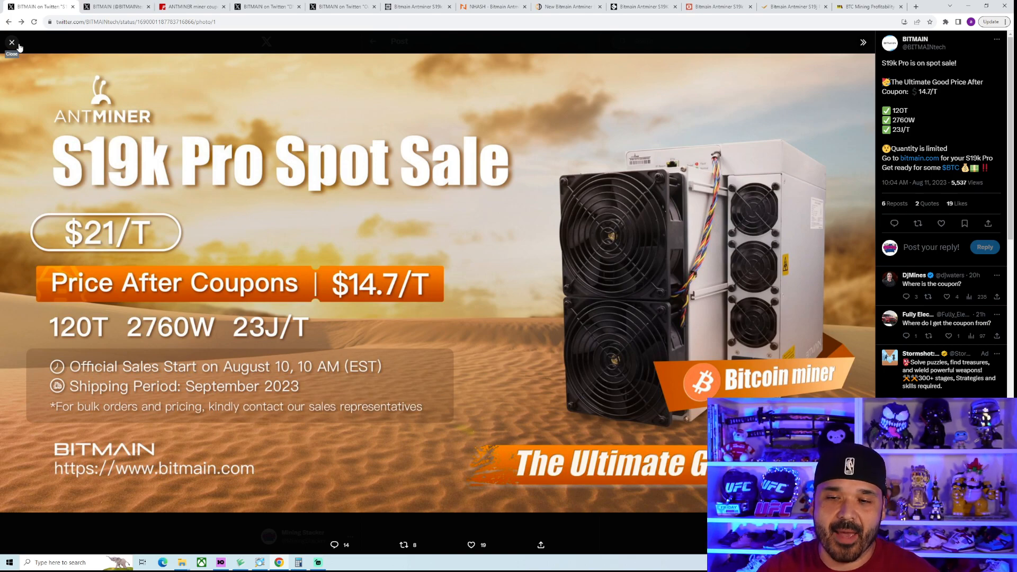
{"action": "mouse_move", "coordinate": [362, 438]}
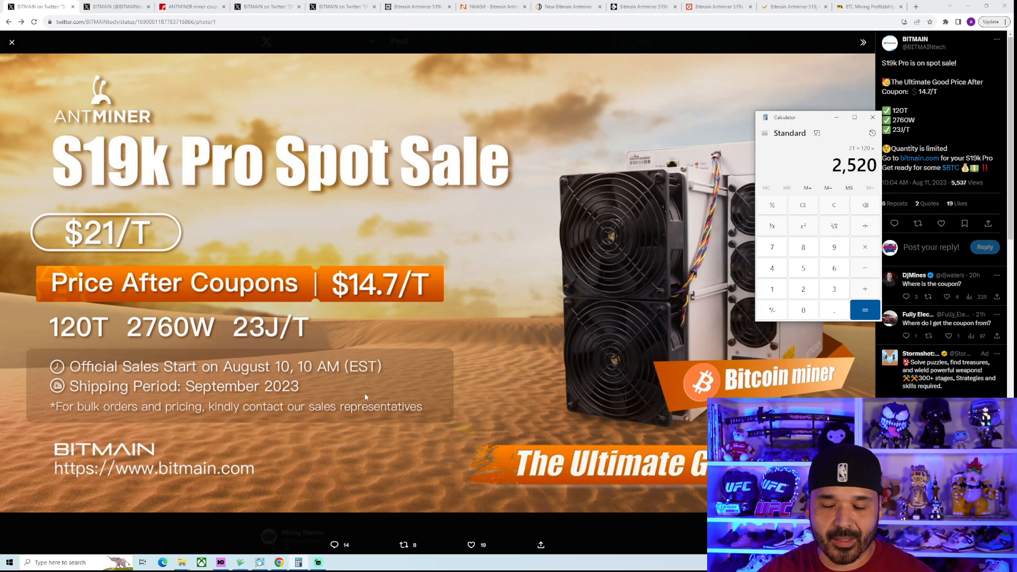
{"action": "mouse_move", "coordinate": [373, 400]}
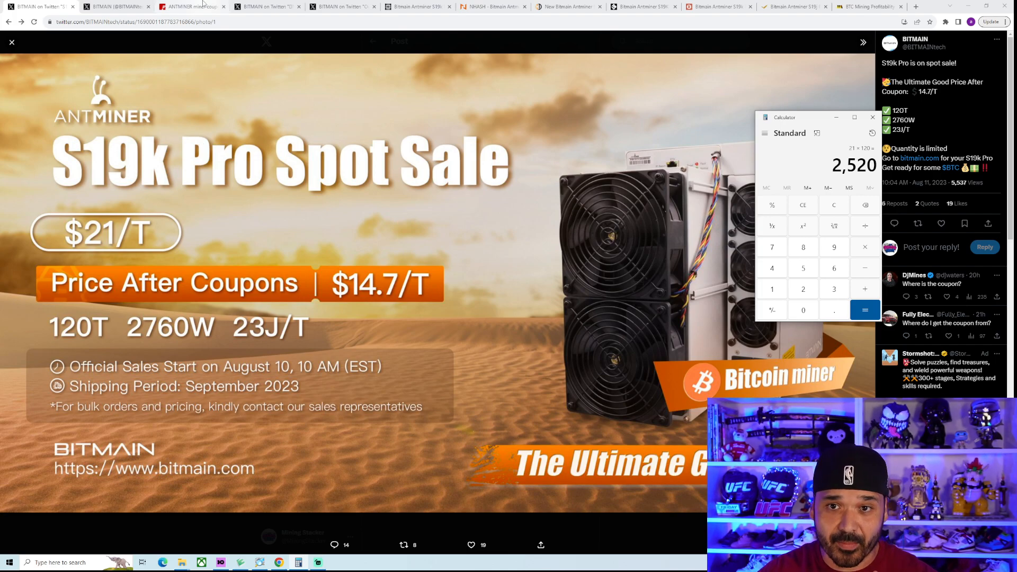
Switch to BitFuFu's Antminer order-discount coupon listings table.
{"action": "left_click", "coordinate": [188, 6]}
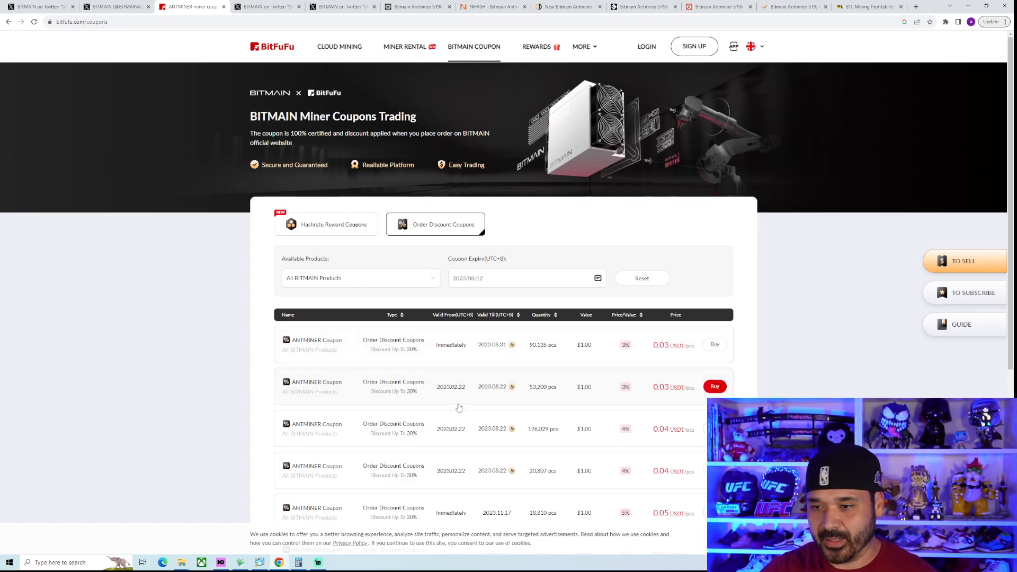
{"action": "mouse_move", "coordinate": [517, 369]}
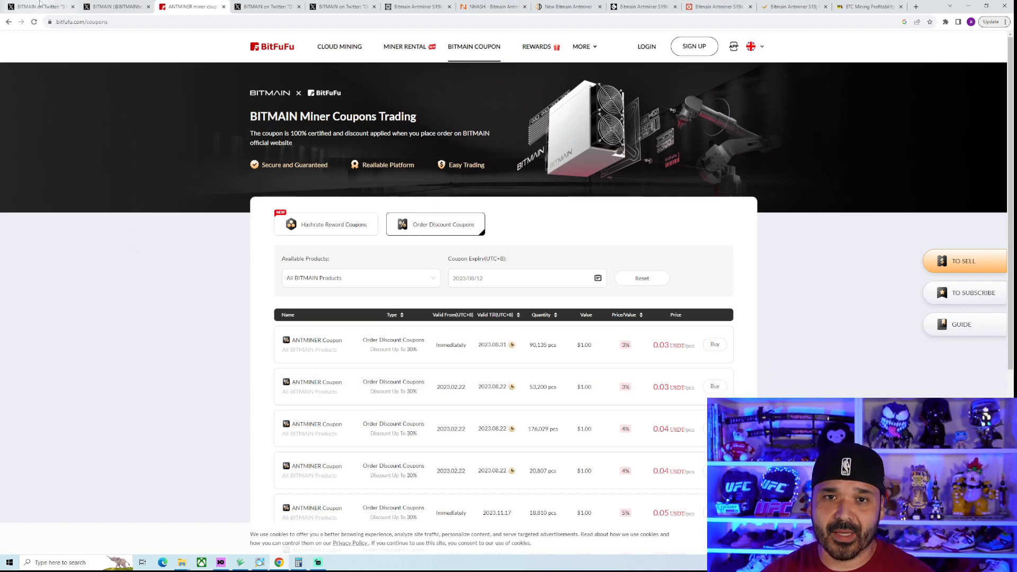
Return to the sale image and compute 14.7 × 120 = 1,764 in Calculator.
{"action": "left_click", "coordinate": [42, 6]}
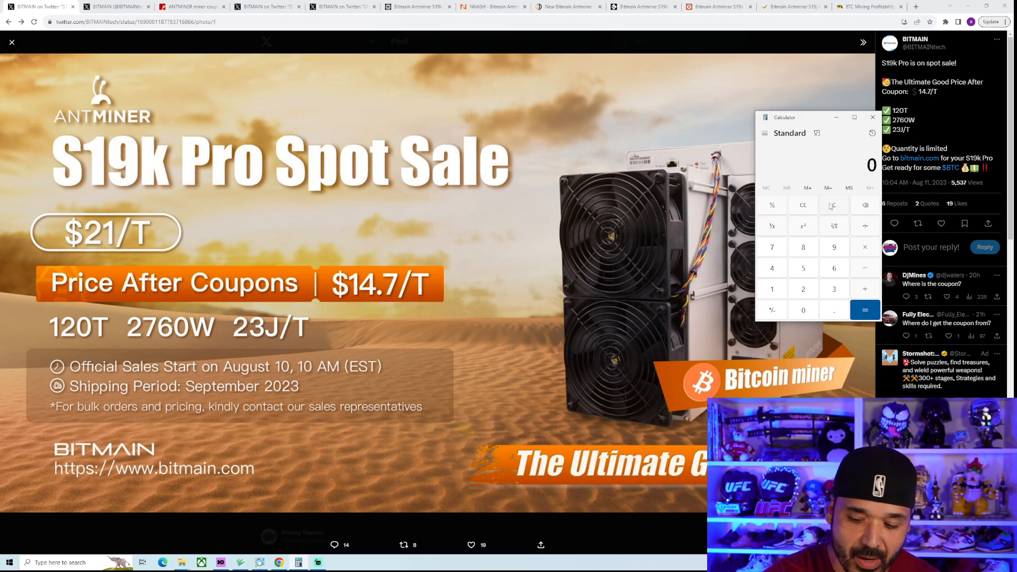
{"action": "left_click", "coordinate": [865, 310]}
{"action": "type", "text": "14.47"}
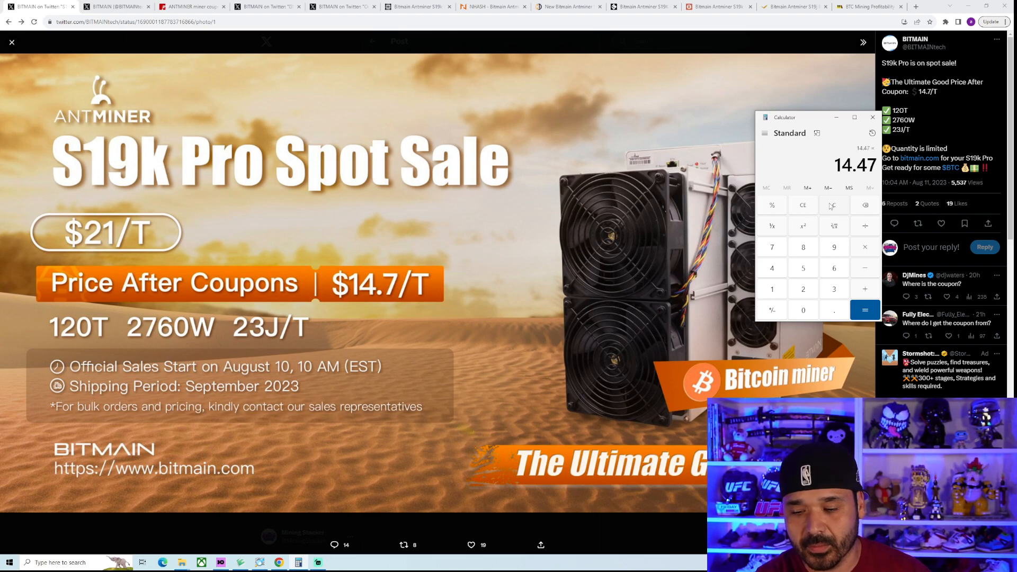
{"action": "left_click", "coordinate": [833, 204]}
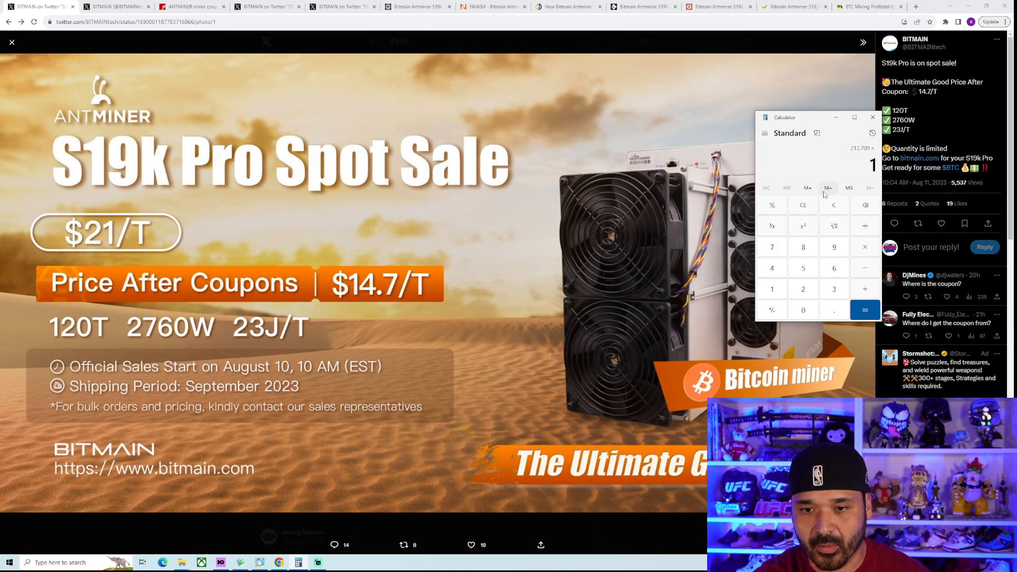
{"action": "left_click", "coordinate": [864, 310]}
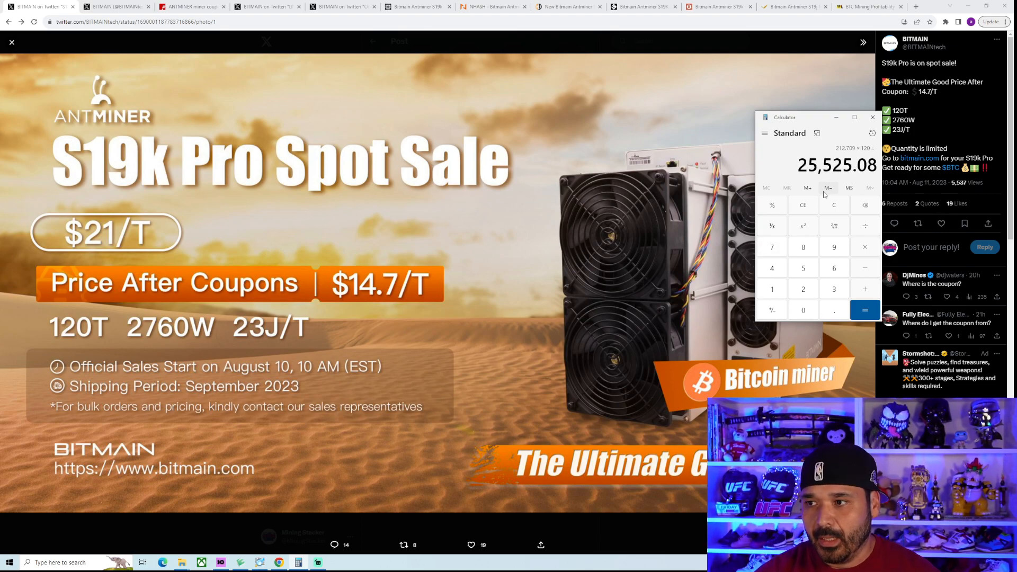
{"action": "left_click", "coordinate": [832, 204]}
{"action": "type", "text": "14.7"}
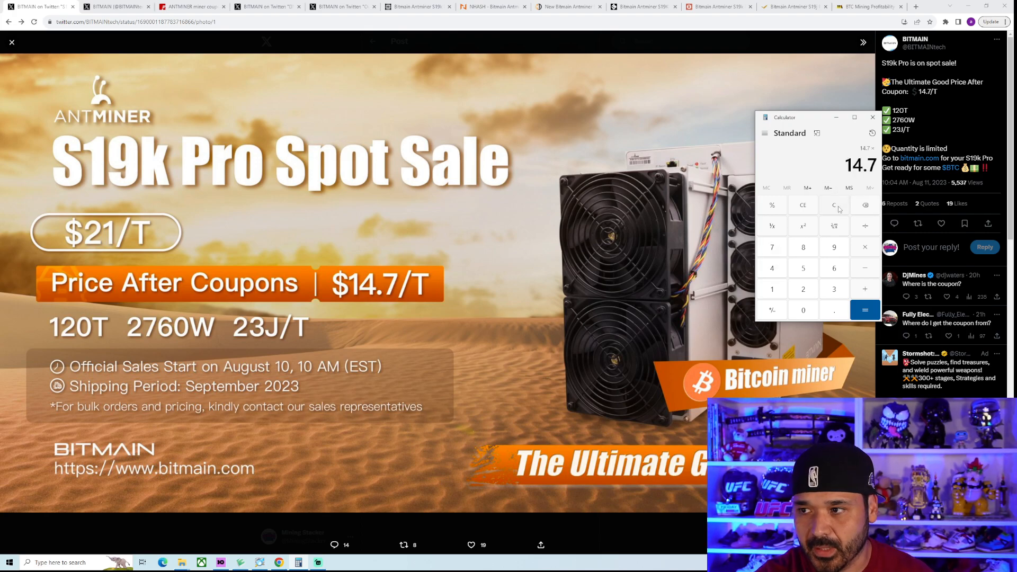
{"action": "left_click", "coordinate": [864, 311]}
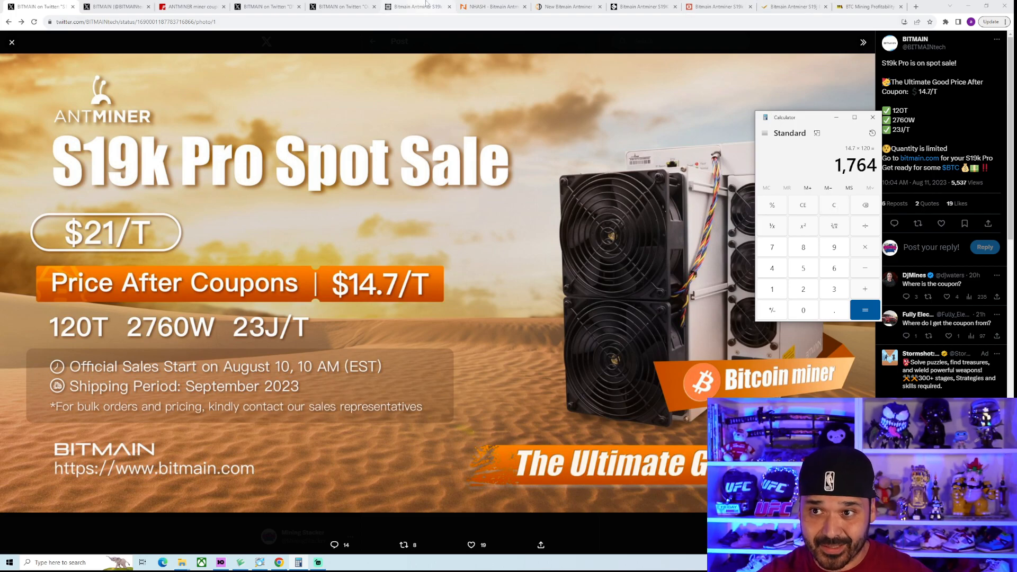
Check the NHASH listing, then the Crypto Miner Bros S19K Pro 136Th/s at $3,499, out of stock.
{"action": "left_click", "coordinate": [492, 6]}
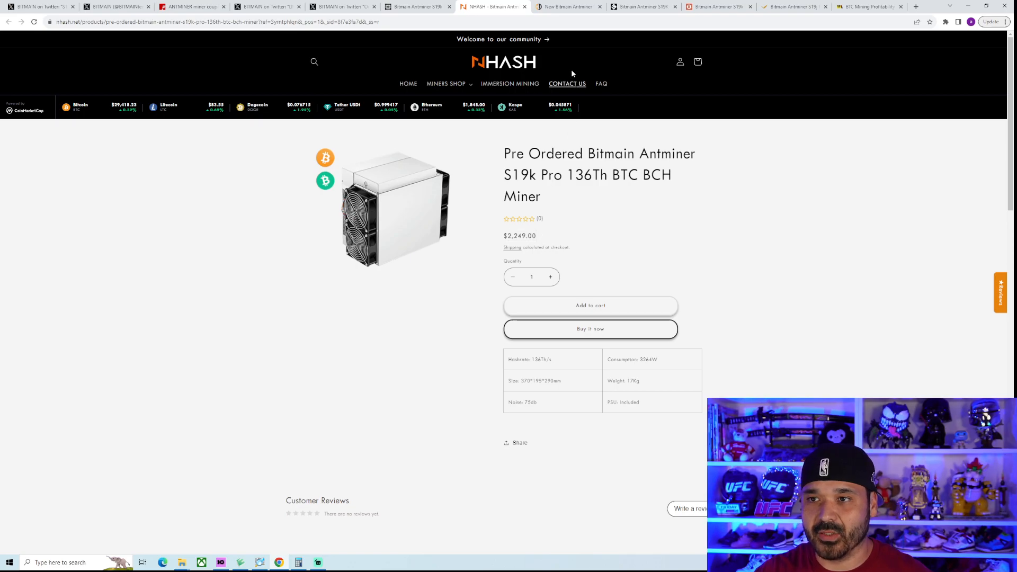
{"action": "left_click", "coordinate": [567, 6]}
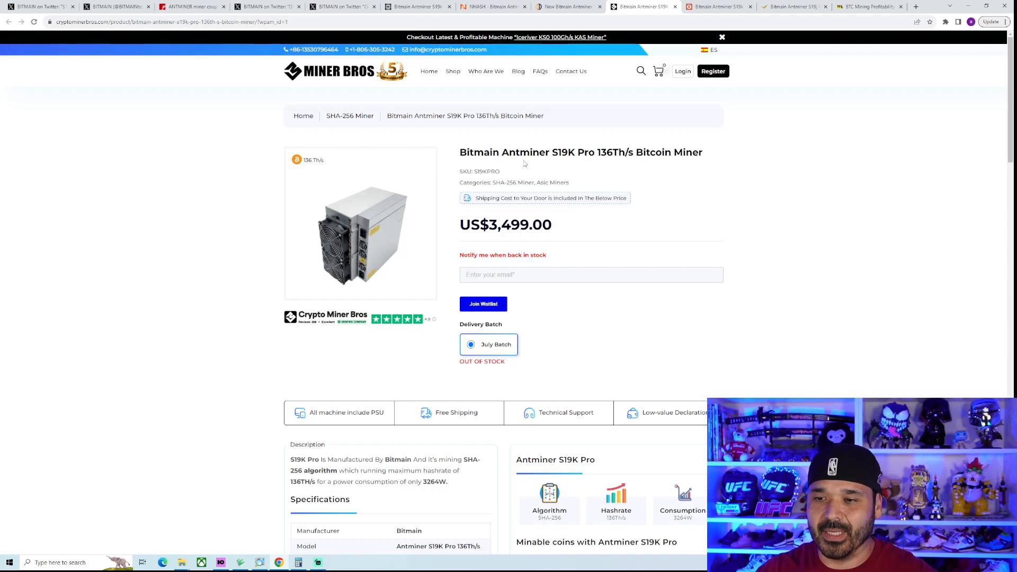
Switch to BT-Miners' S19k Pro 120TH/S listing at $2,520 with profit estimates.
{"action": "left_click", "coordinate": [717, 6]}
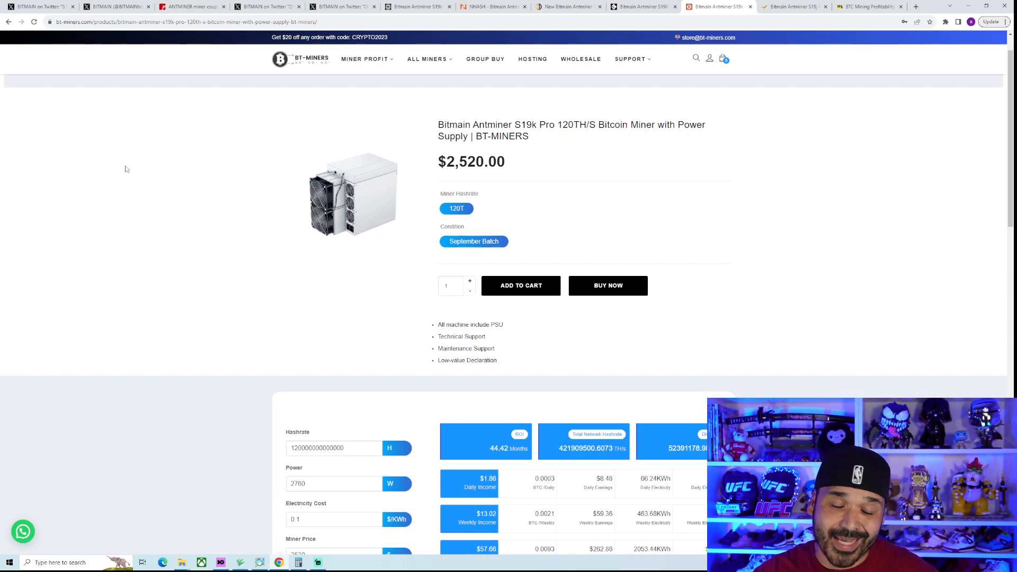
{"action": "mouse_move", "coordinate": [128, 168]}
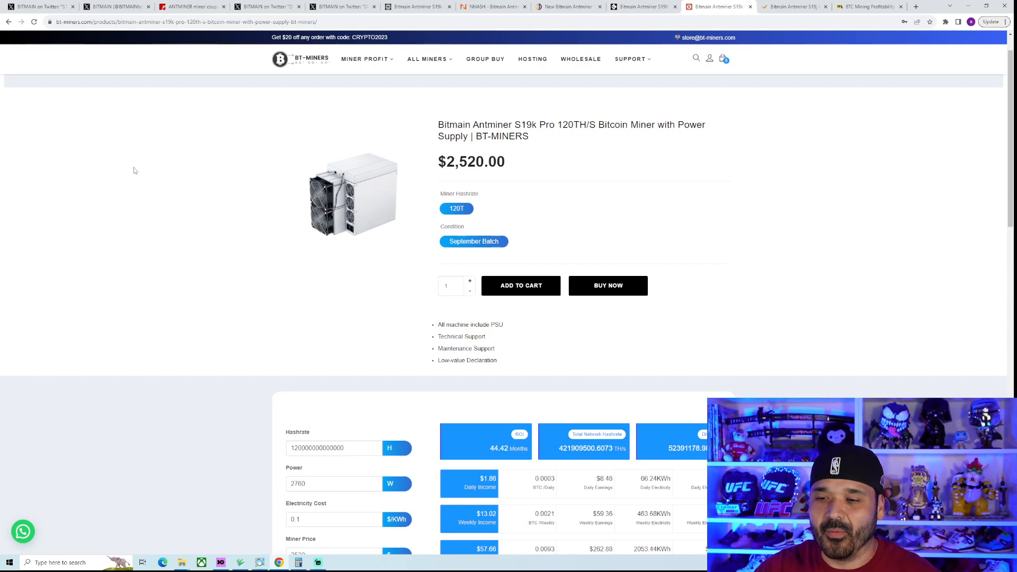
{"action": "mouse_move", "coordinate": [127, 112]}
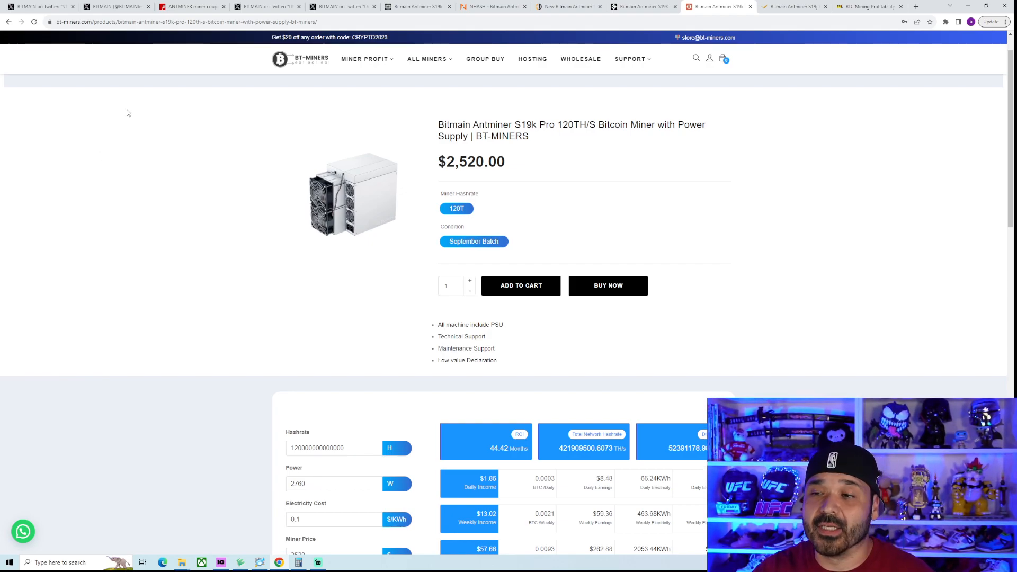
{"action": "mouse_move", "coordinate": [137, 123]}
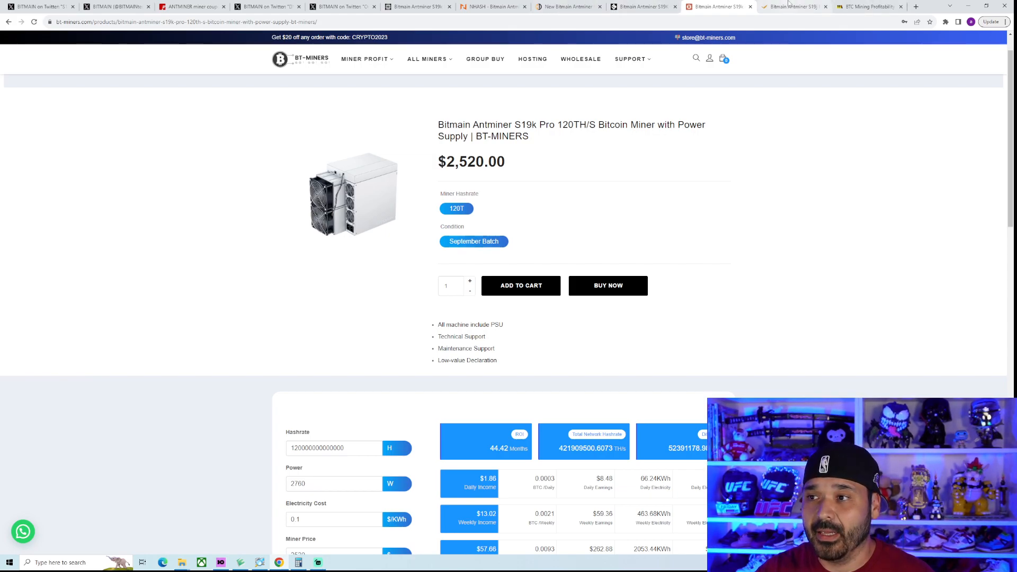
Select Altair's S19j Pro+ 120T version at $1,999, then go to the Miners catalogue.
{"action": "left_click", "coordinate": [791, 7]}
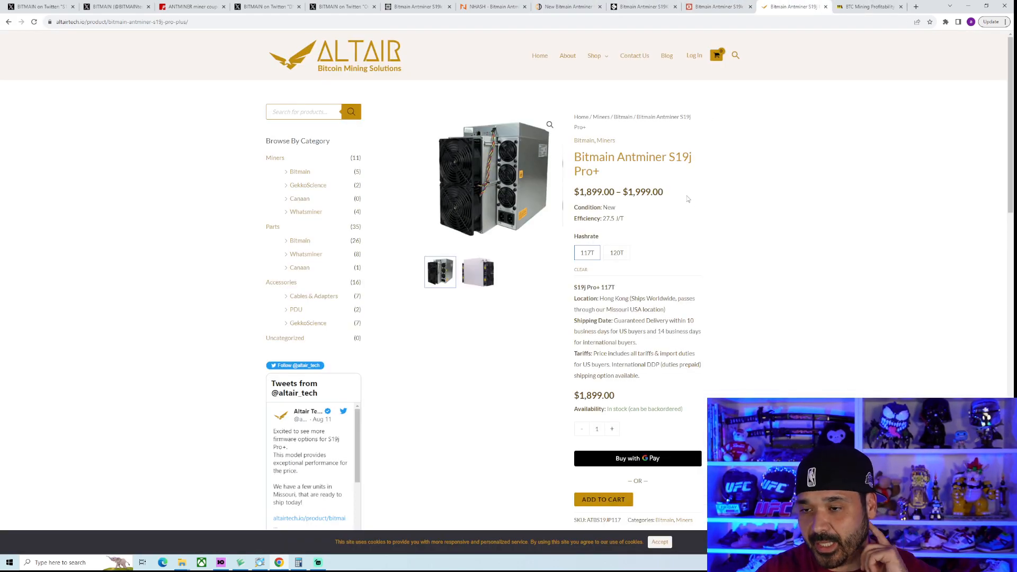
{"action": "left_click", "coordinate": [616, 253]}
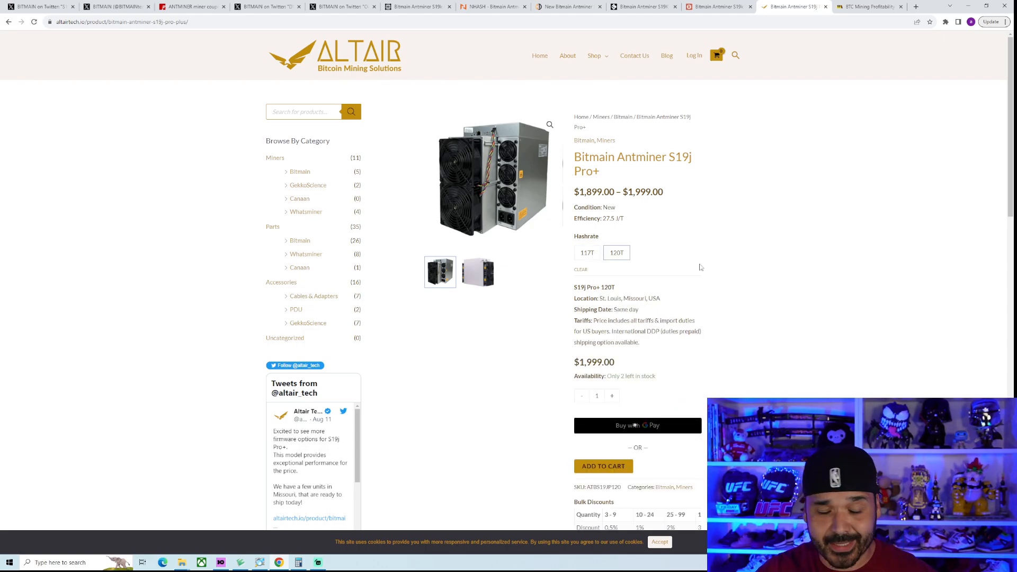
{"action": "mouse_move", "coordinate": [670, 280]}
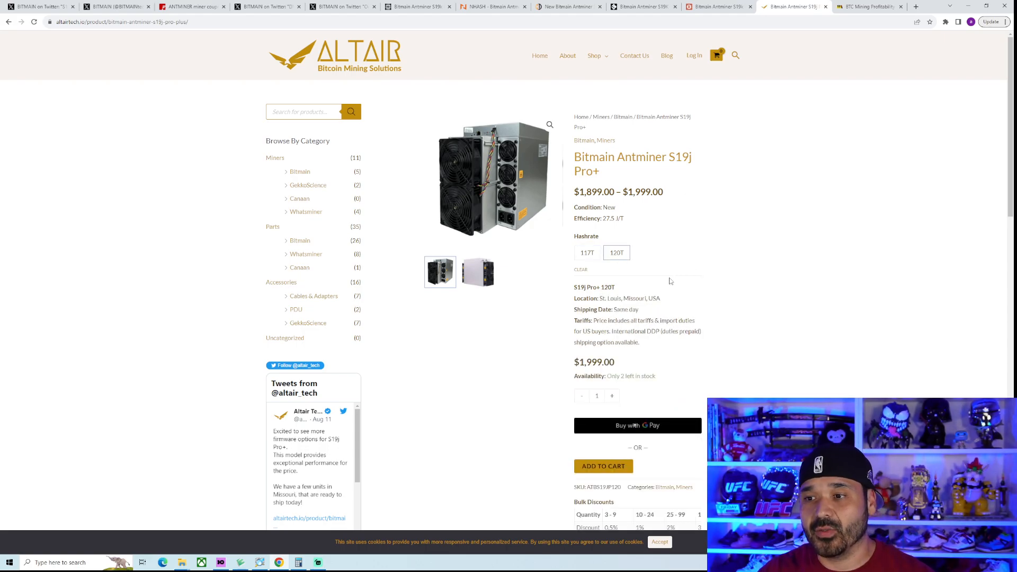
{"action": "double_click", "coordinate": [604, 218]}
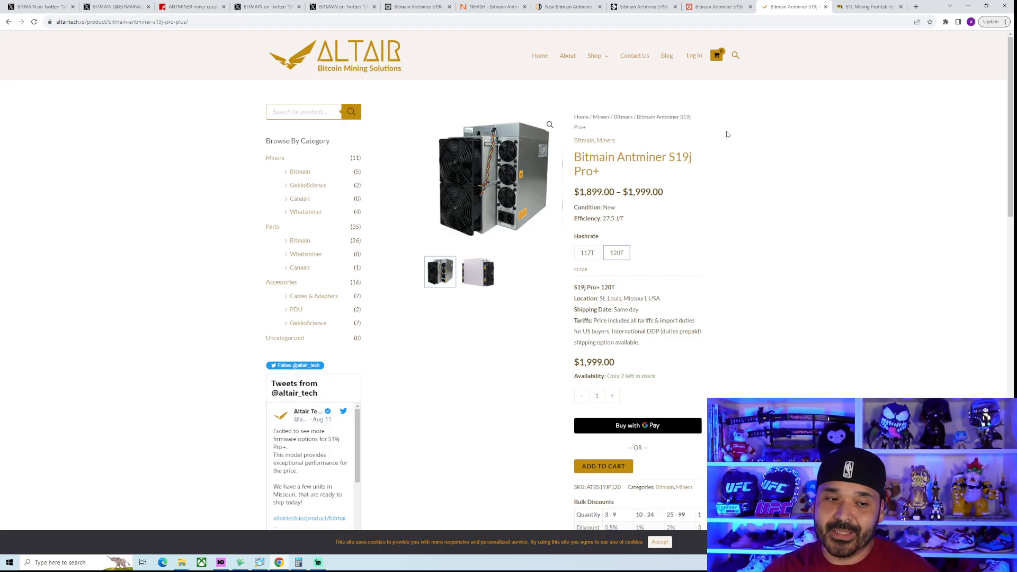
{"action": "mouse_move", "coordinate": [672, 235]}
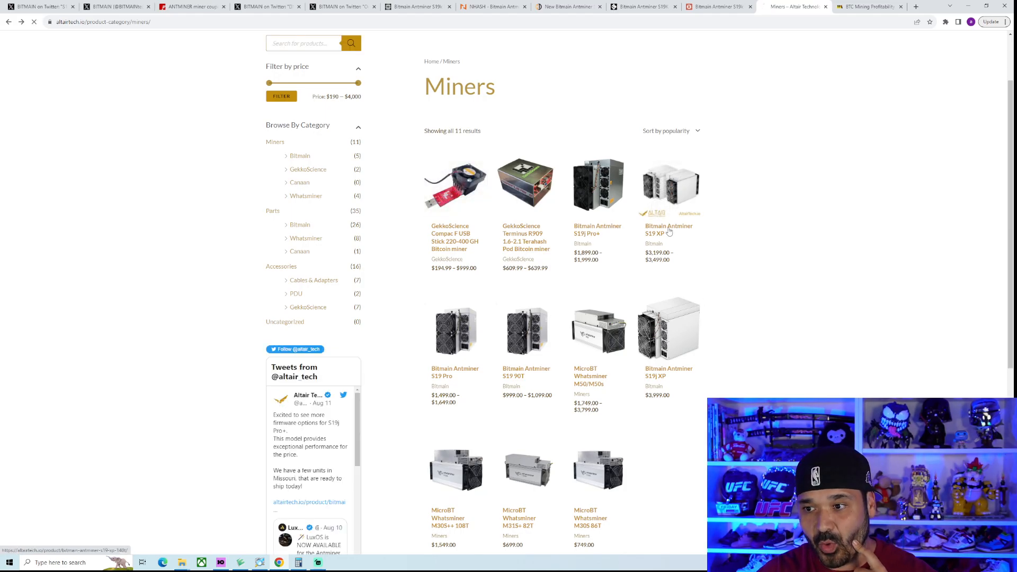
{"action": "left_click", "coordinate": [668, 229]}
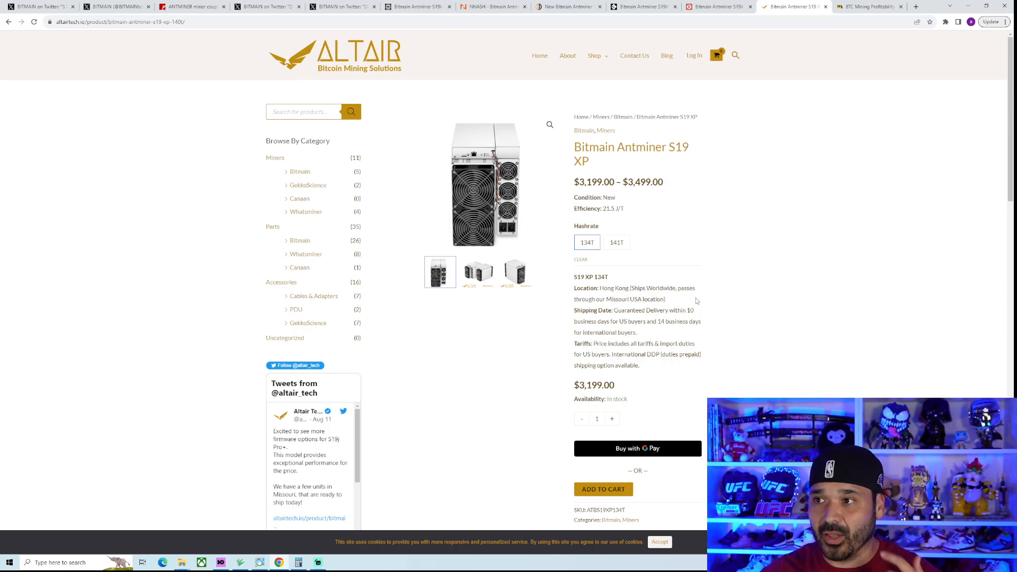
{"action": "left_click", "coordinate": [718, 7]}
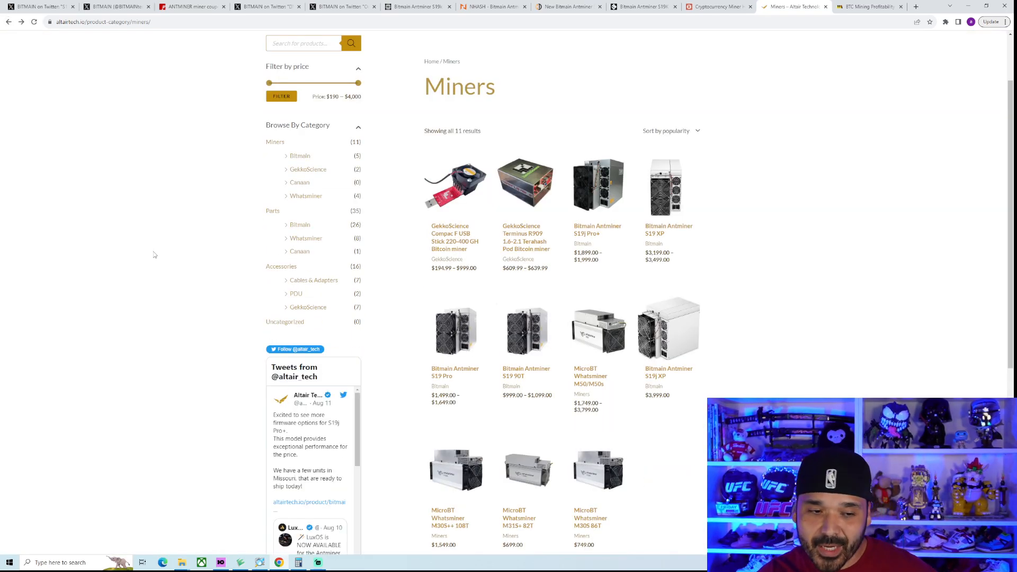
{"action": "mouse_move", "coordinate": [161, 256]}
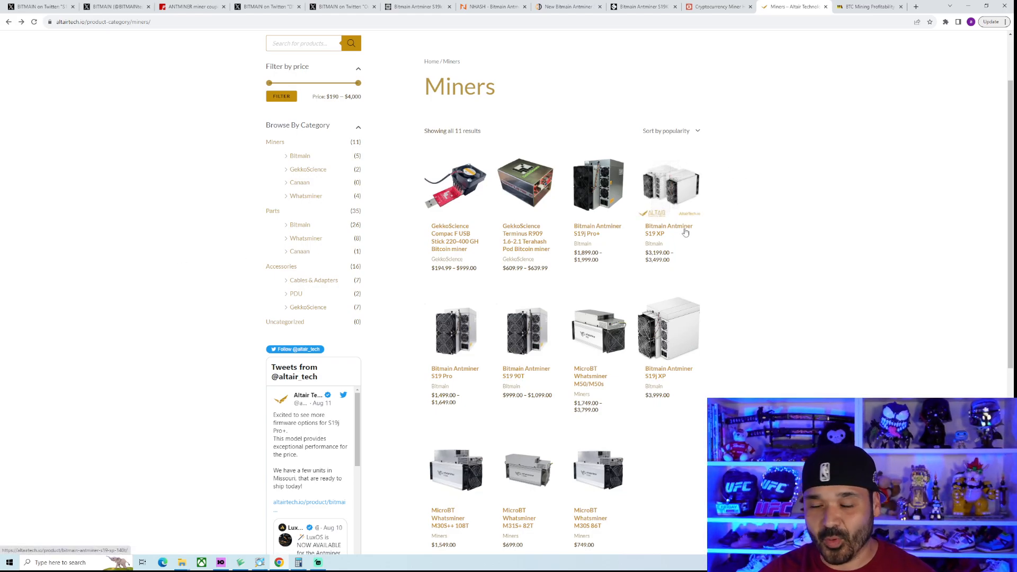
View Altair's S19 XP 134T version, then switch to the MineTheASIC BTC profitability calculator.
{"action": "left_click", "coordinate": [668, 230]}
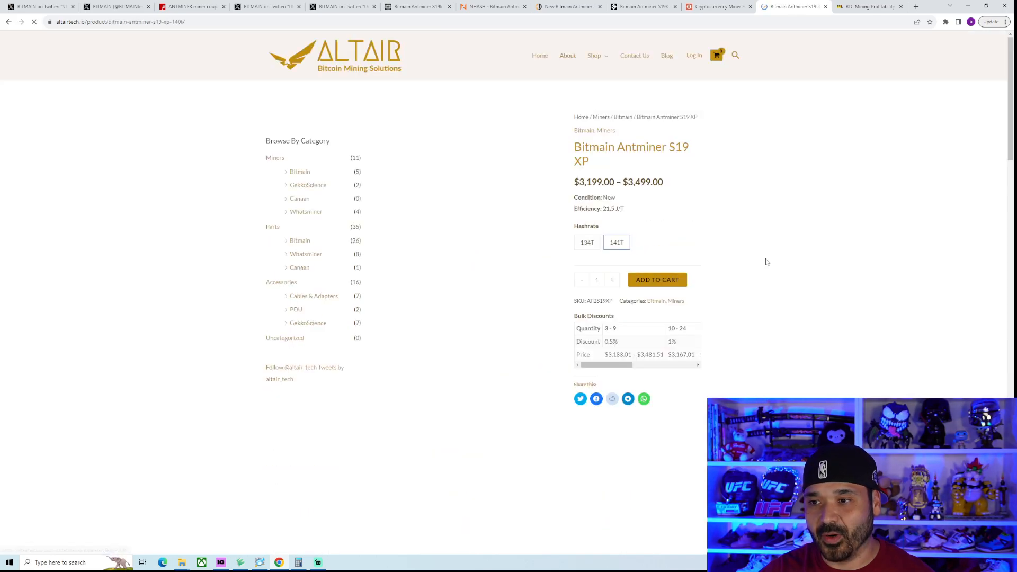
{"action": "left_click", "coordinate": [585, 242]}
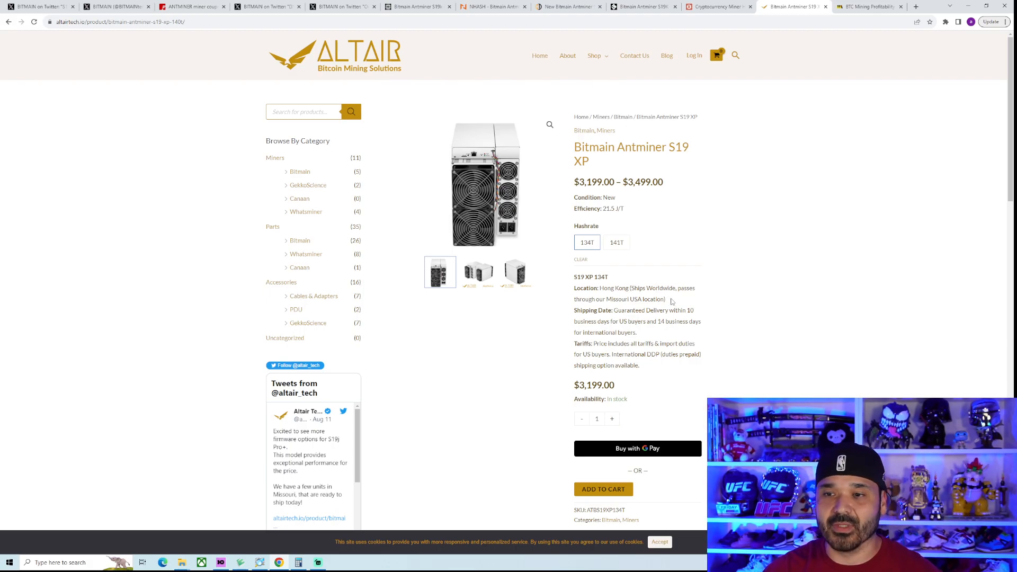
{"action": "mouse_move", "coordinate": [675, 304]}
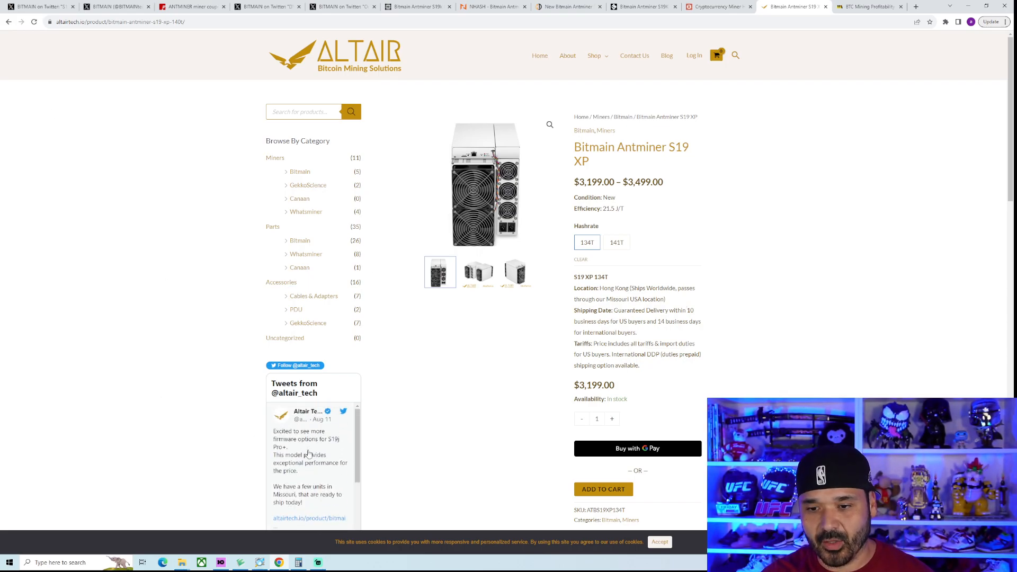
{"action": "mouse_move", "coordinate": [391, 439]}
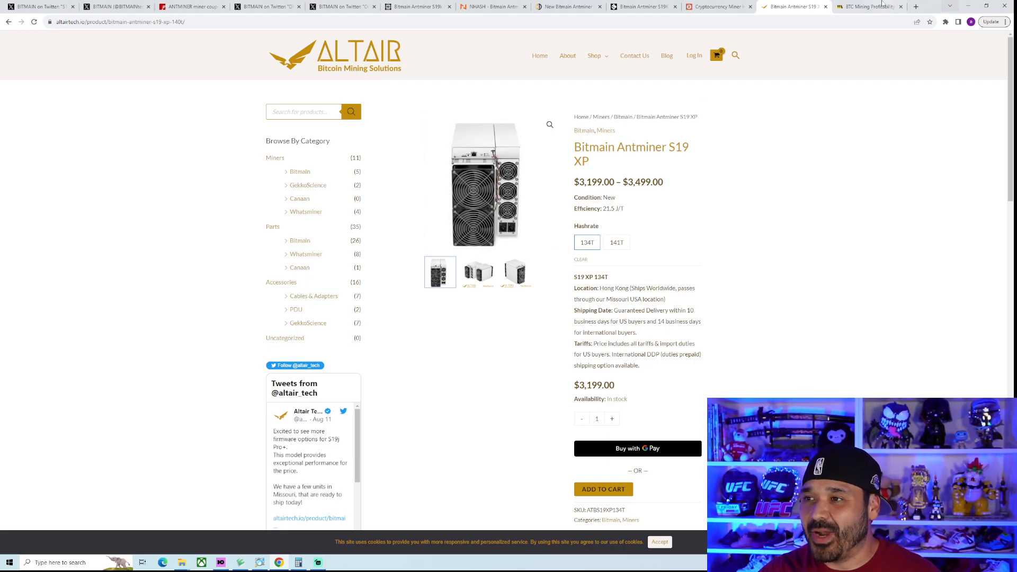
{"action": "left_click", "coordinate": [868, 6]}
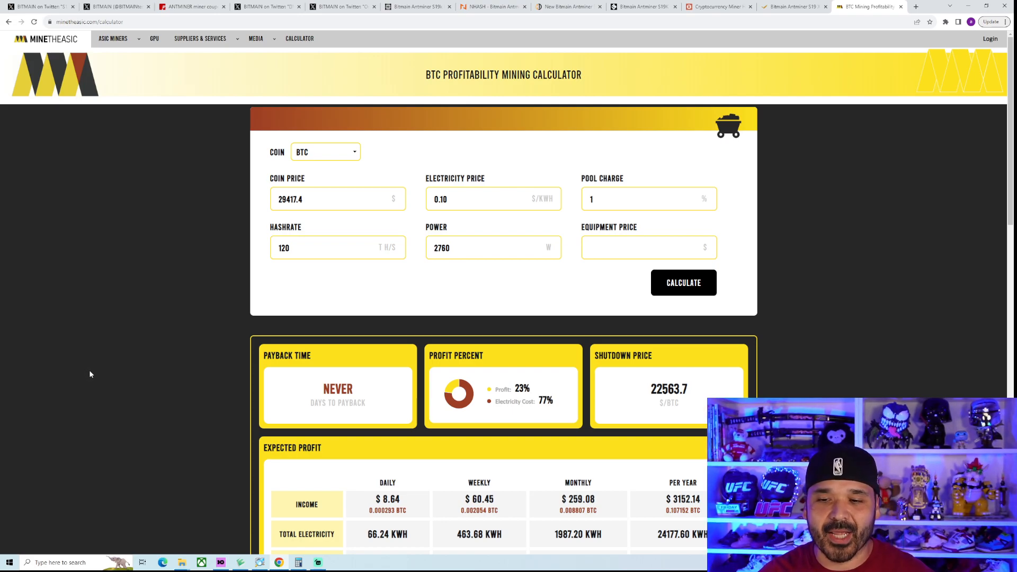
{"action": "mouse_move", "coordinate": [97, 375]}
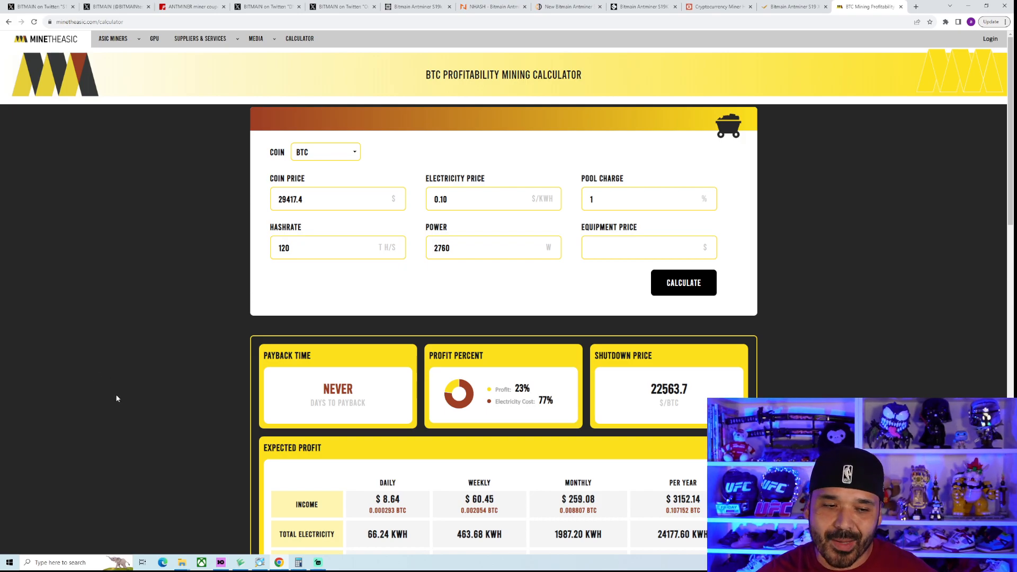
{"action": "scroll", "scroll_direction": "down", "scroll_amount": 3}
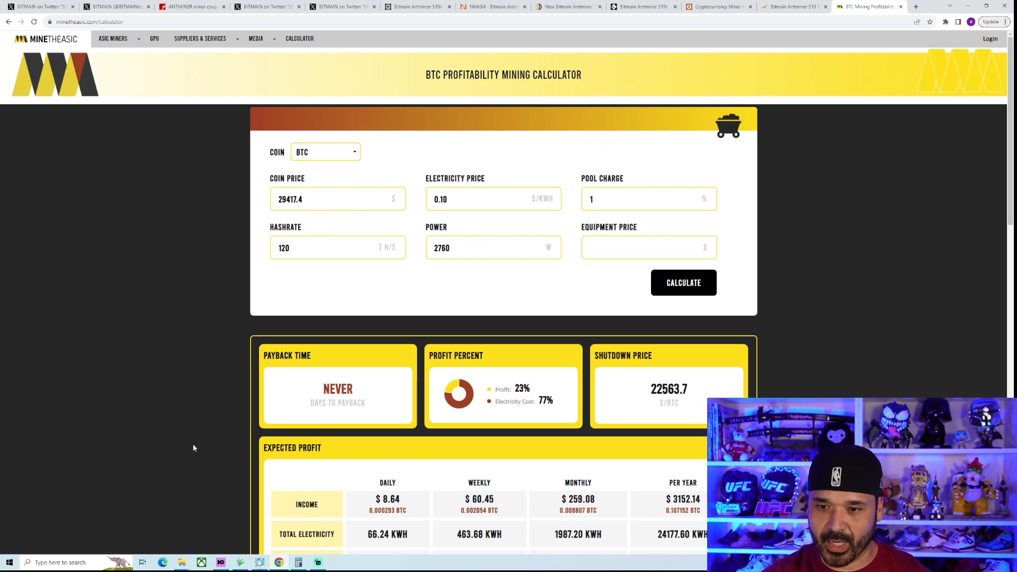
{"action": "scroll", "scroll_direction": "down", "scroll_amount": 3}
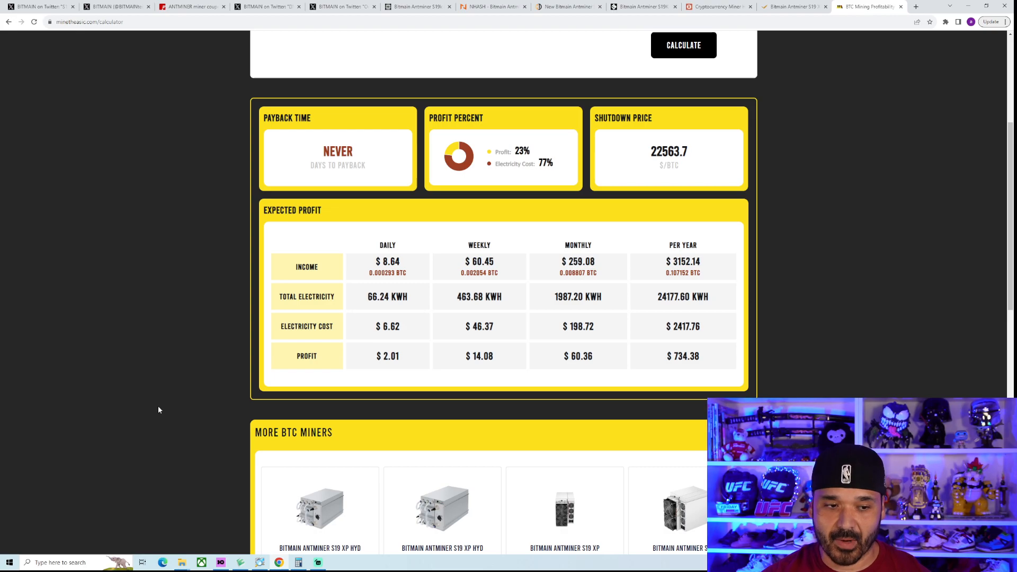
{"action": "mouse_move", "coordinate": [163, 409]}
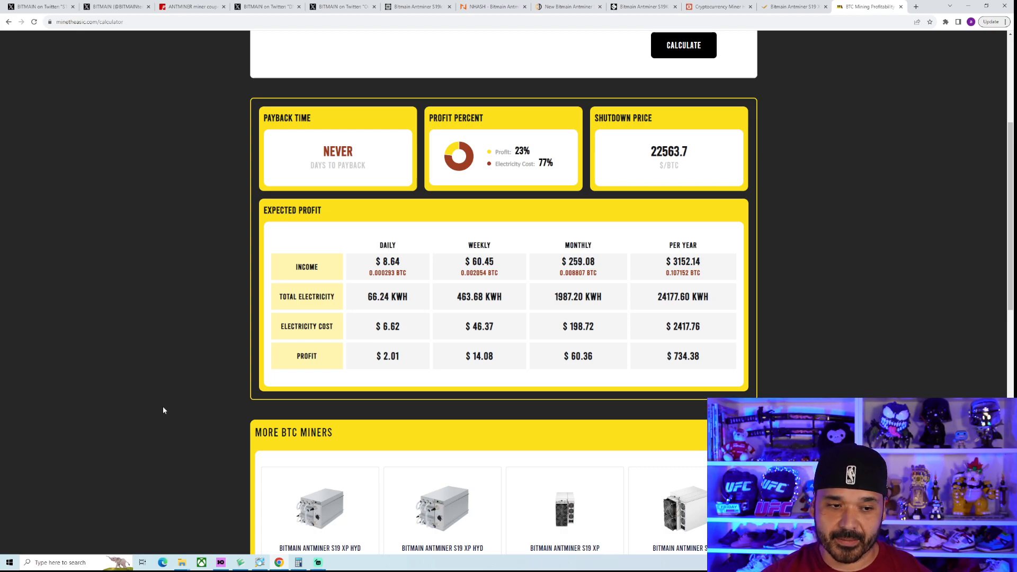
{"action": "mouse_move", "coordinate": [178, 409]}
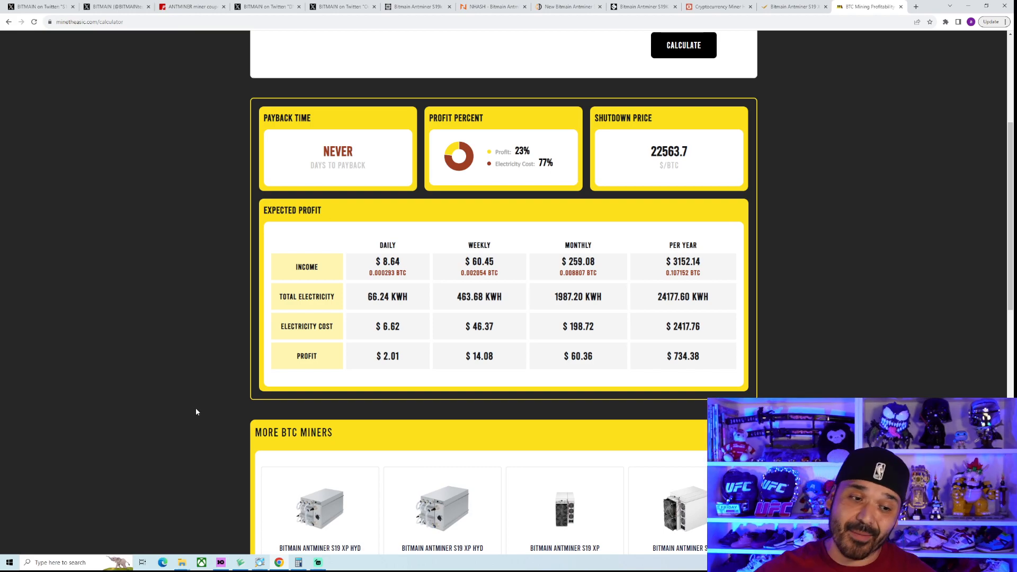
{"action": "mouse_move", "coordinate": [201, 411]}
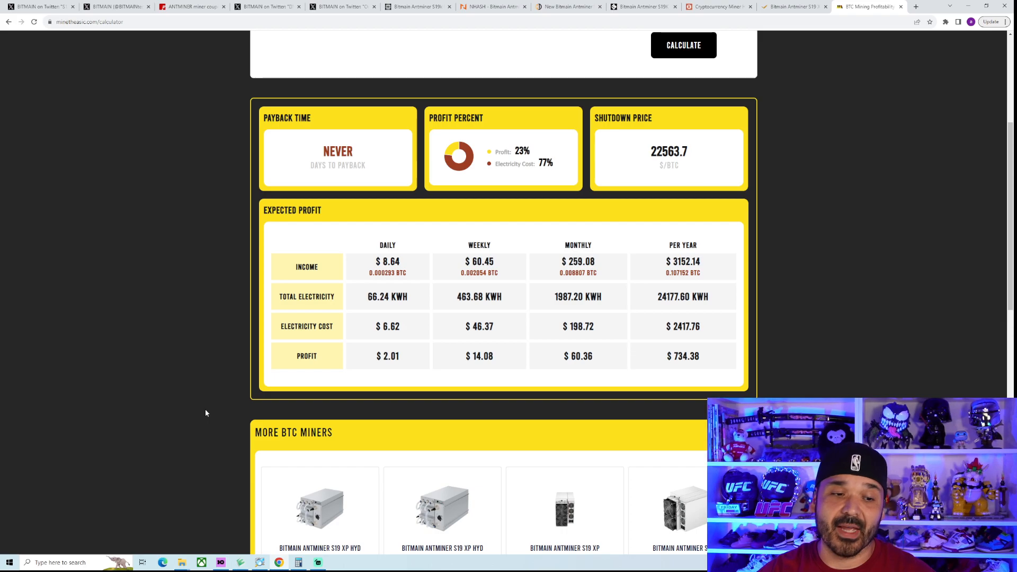
{"action": "mouse_move", "coordinate": [209, 412]}
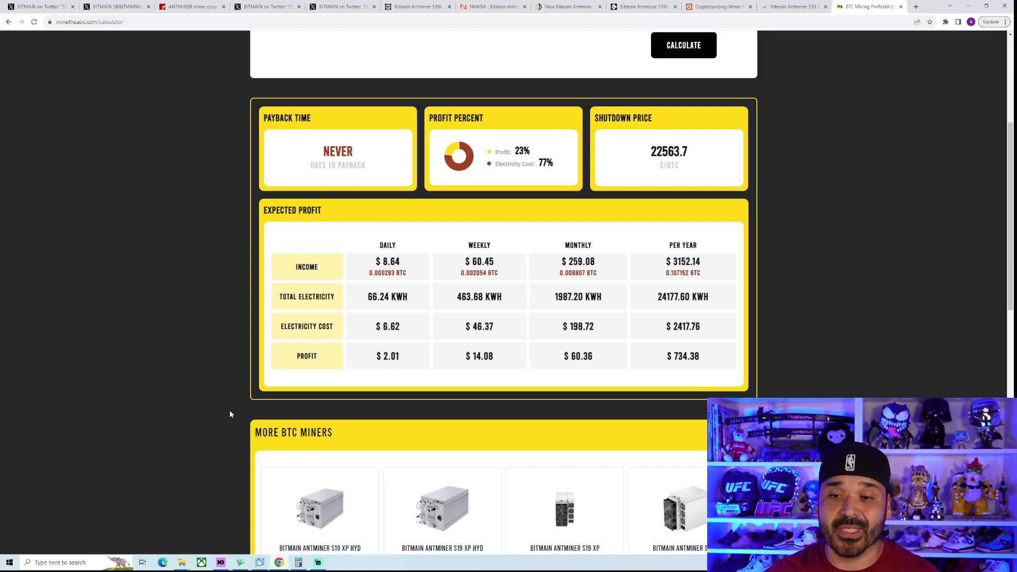
{"action": "scroll", "scroll_direction": "up", "scroll_amount": 3}
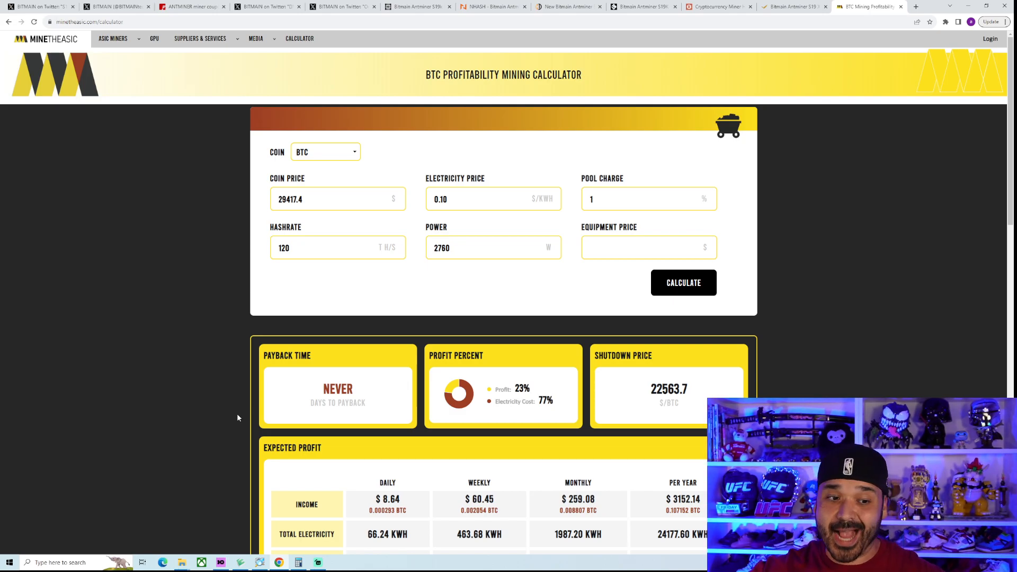
{"action": "mouse_move", "coordinate": [515, 11]}
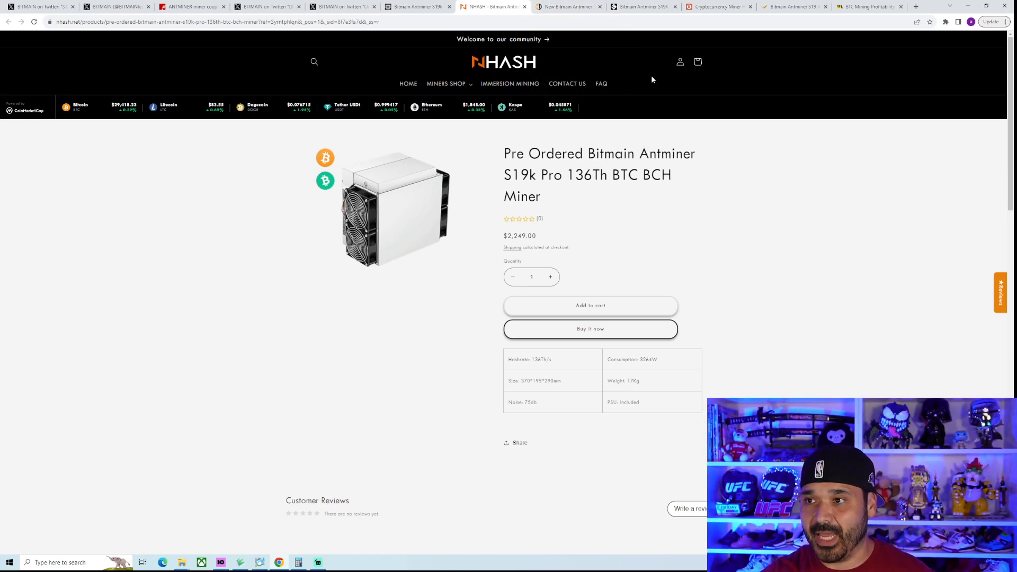
Via the BT-Miners tab, bring up Cool Dragon's S19k pro 136T listing at $2,289.00.
{"action": "left_click", "coordinate": [718, 7]}
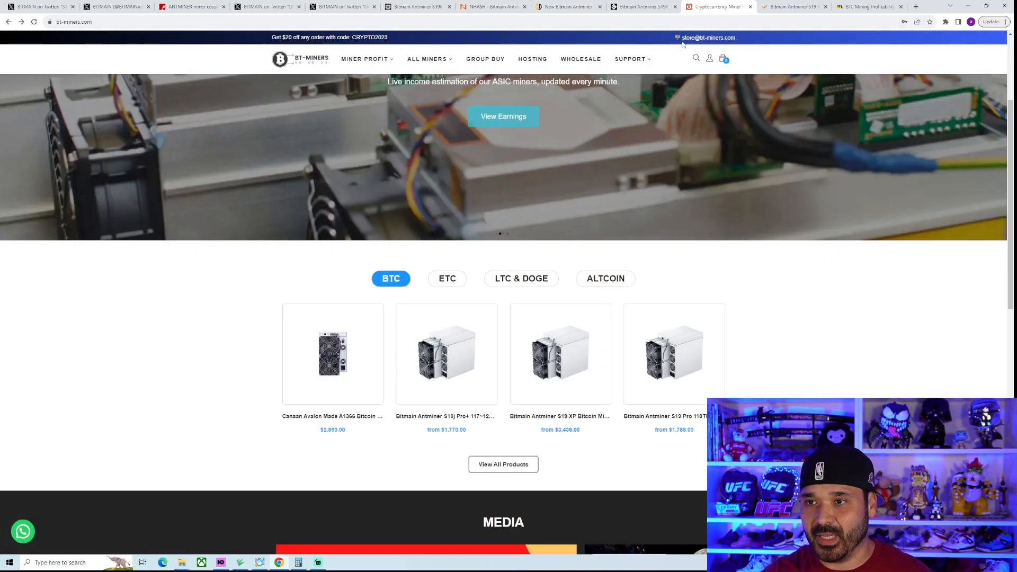
{"action": "left_click", "coordinate": [643, 7]}
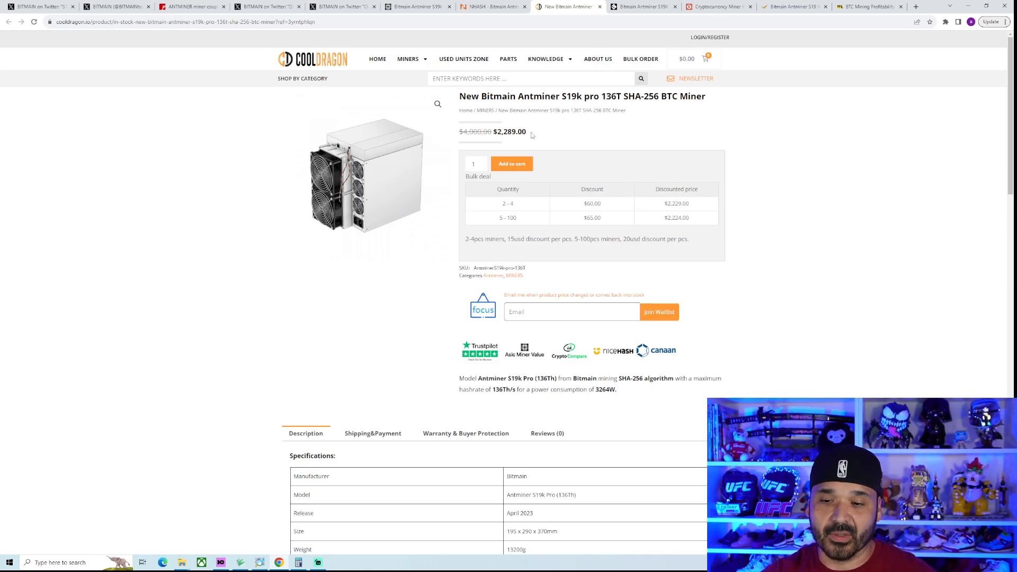
{"action": "mouse_move", "coordinate": [208, 161]}
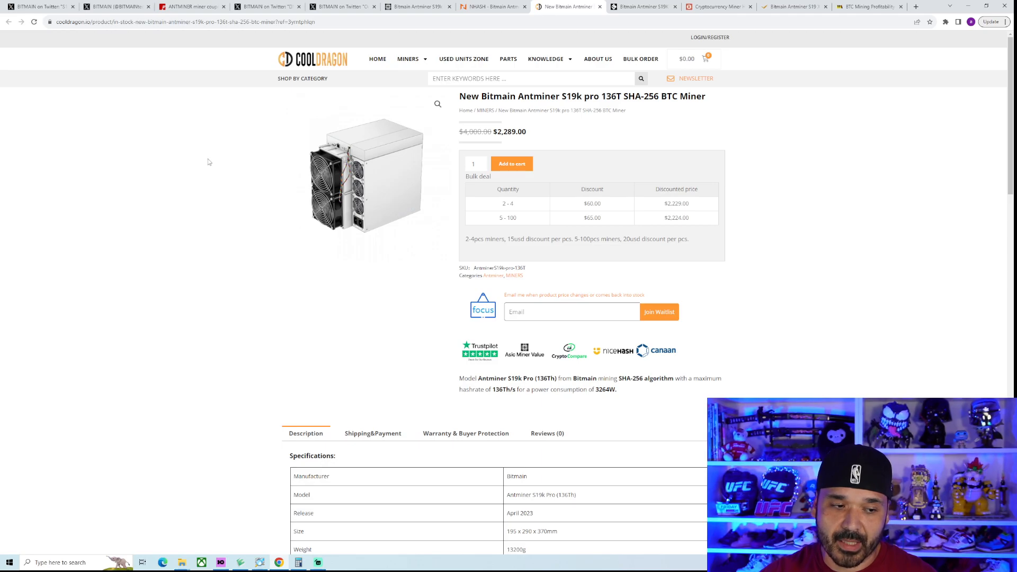
{"action": "mouse_move", "coordinate": [210, 165]}
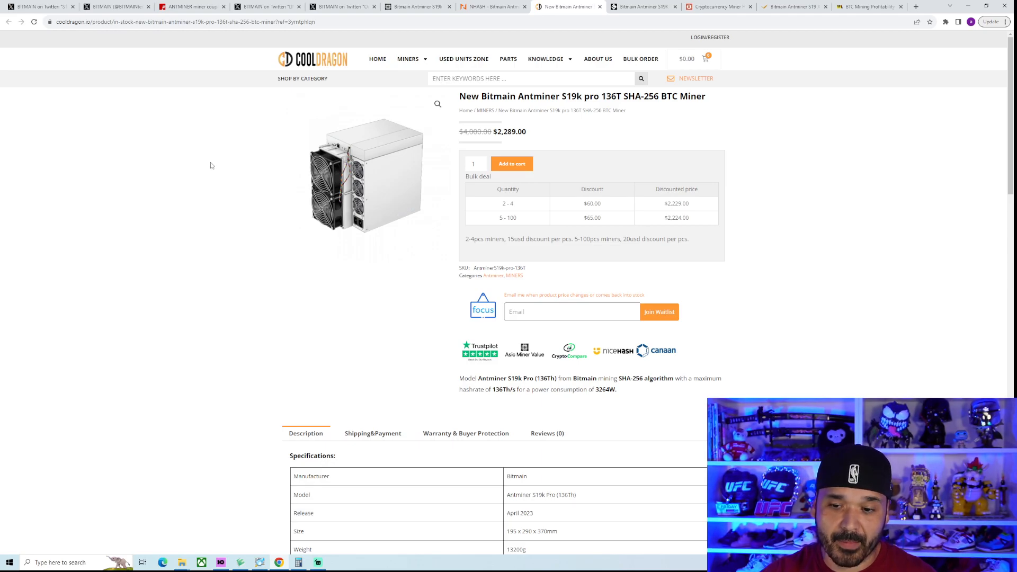